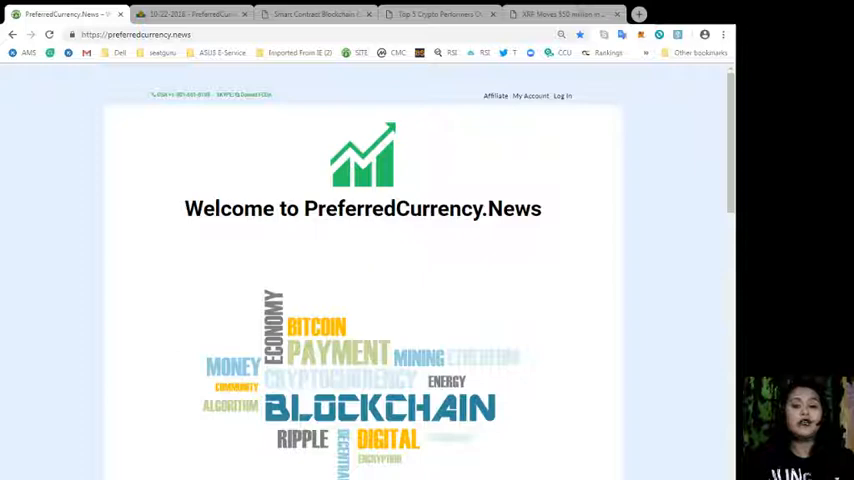
- Open the newsletter archive showing the 23 October 2018 EOS Link Foundation issue
left_click(190, 14)
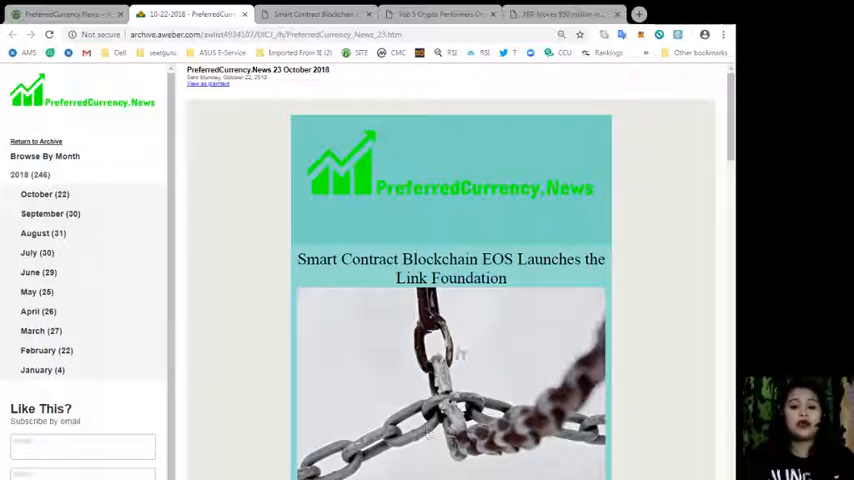
scroll("down", 3)
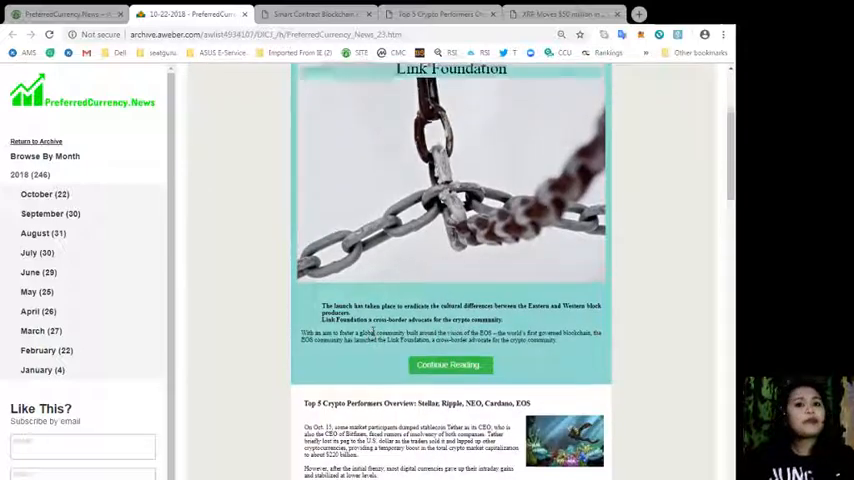
scroll("up", 3)
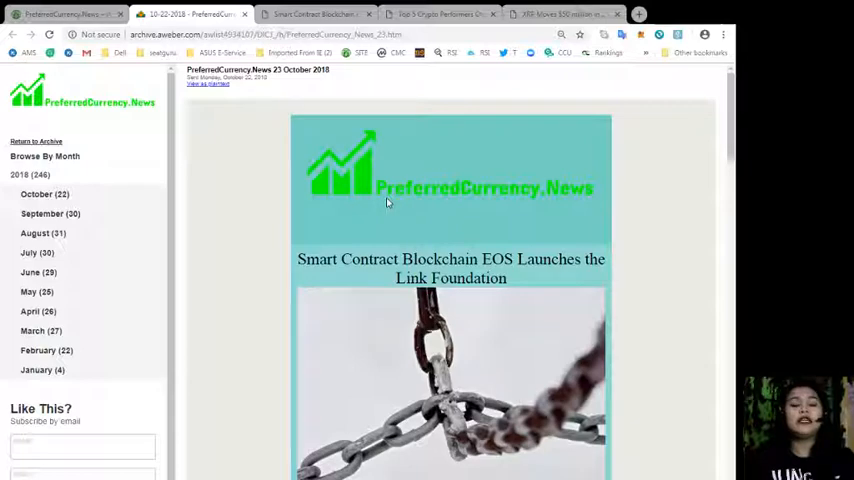
scroll("down", 3)
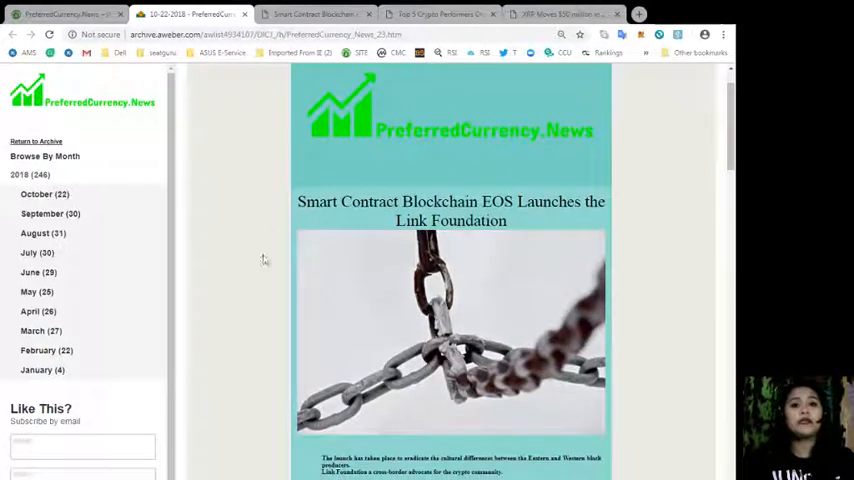
mouse_move(240, 346)
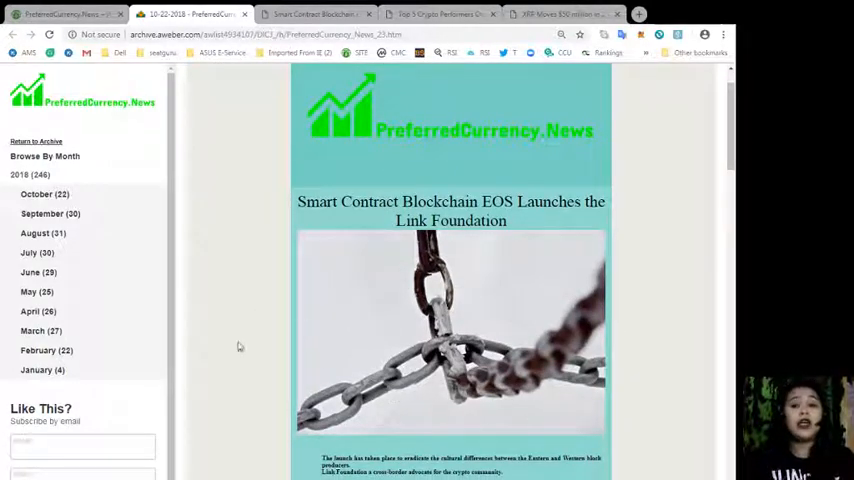
scroll("down", 3)
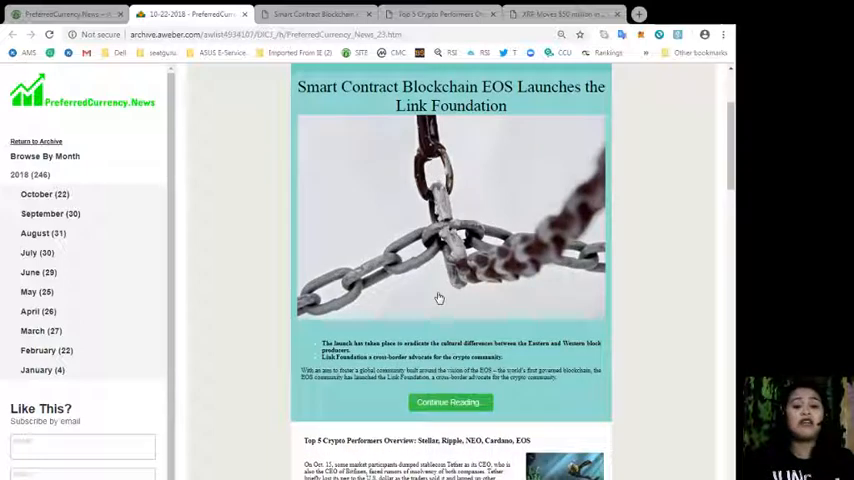
scroll("down", 3)
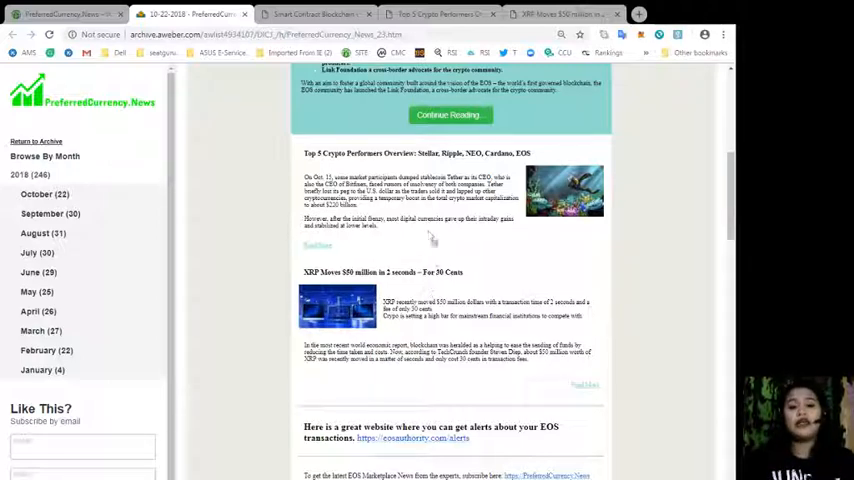
scroll("down", 3)
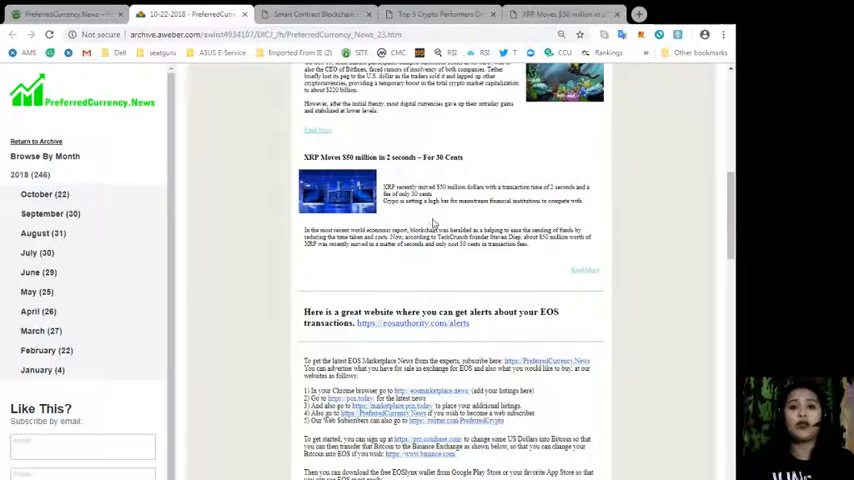
scroll("up", 3)
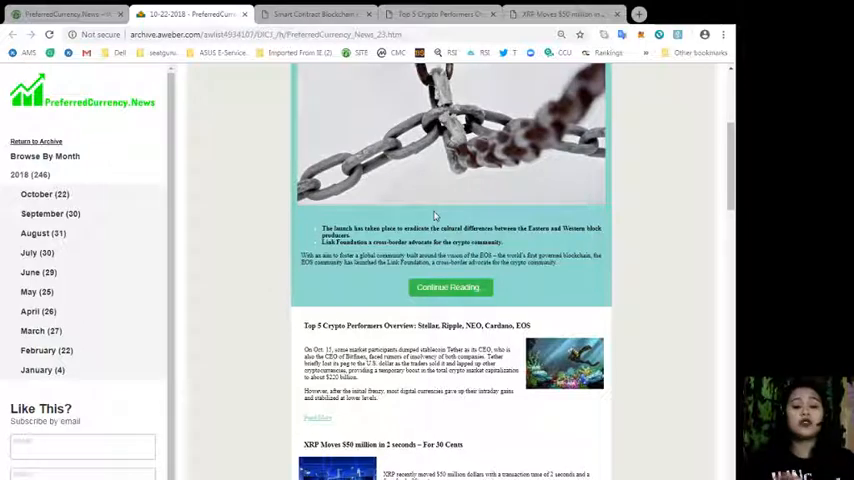
mouse_move(460, 194)
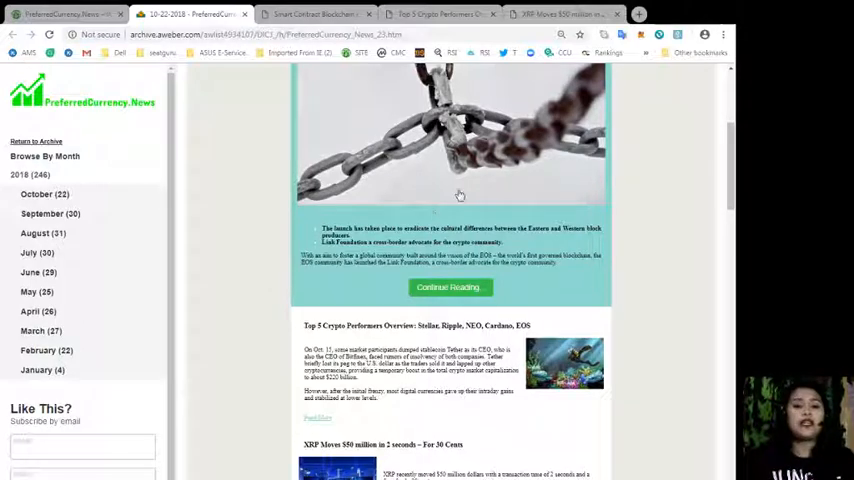
scroll("down", 3)
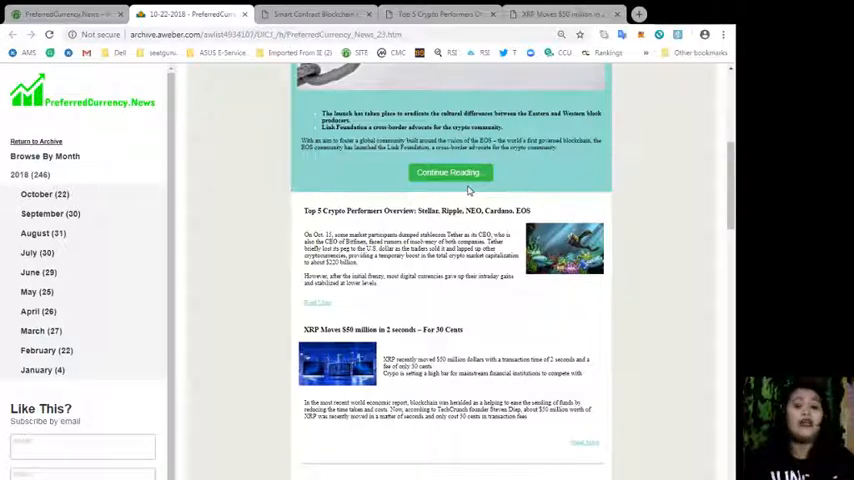
mouse_move(488, 222)
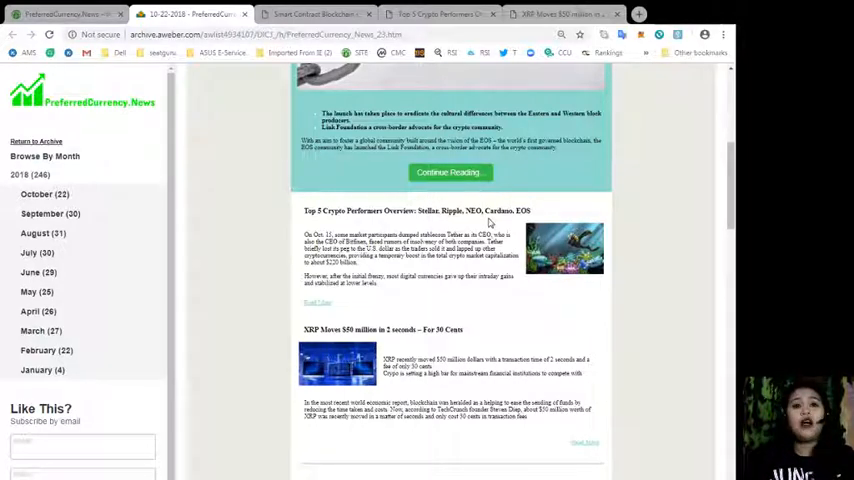
scroll("down", 3)
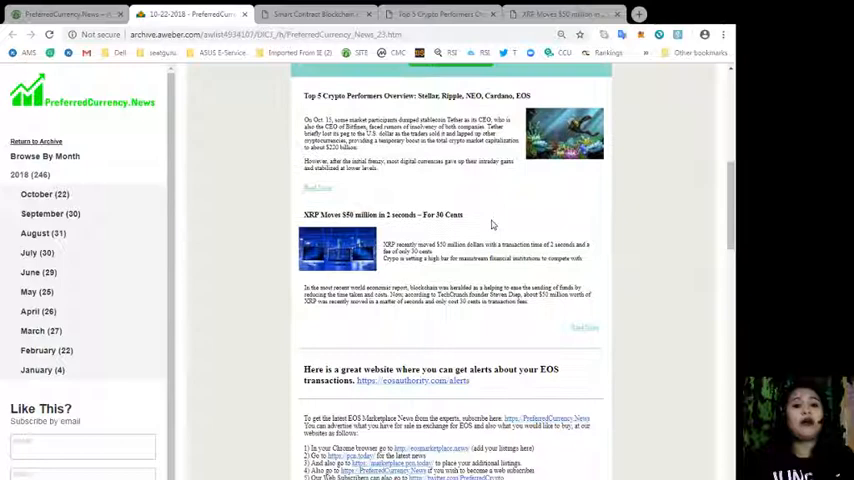
scroll("down", 3)
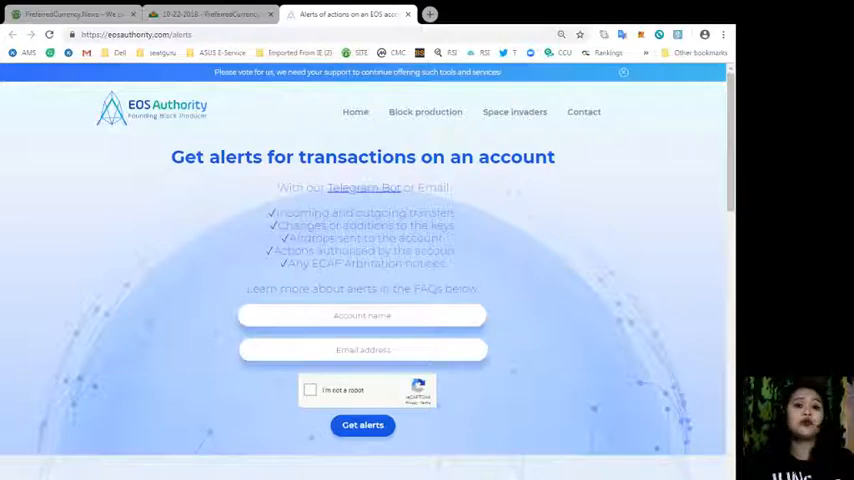
- Scroll the EOS Authority page down through block producer details to the alerts FAQ
scroll("down", 3)
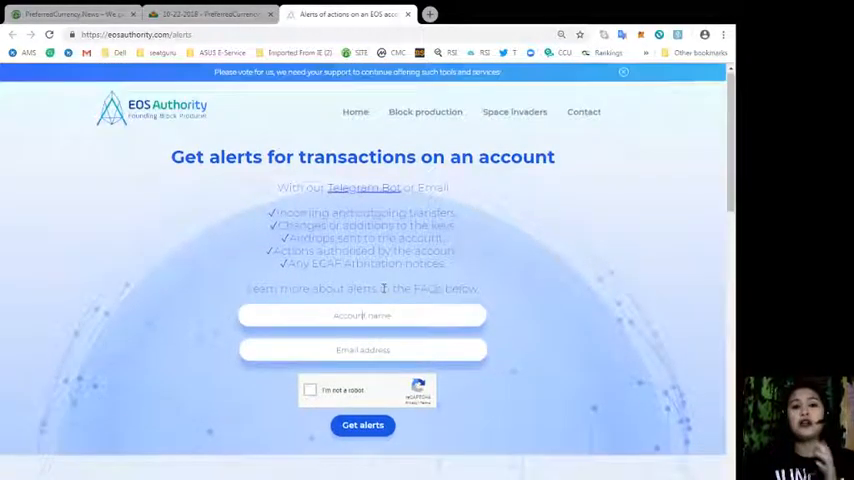
scroll("down", 3)
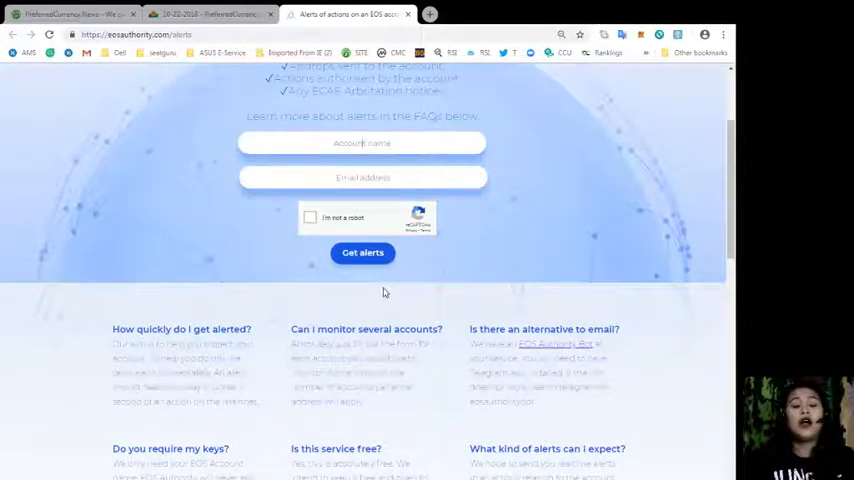
scroll("down", 3)
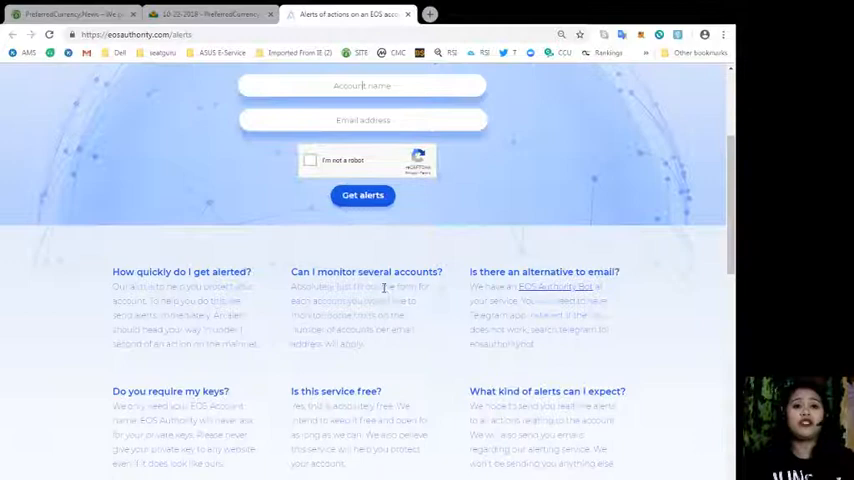
scroll("down", 3)
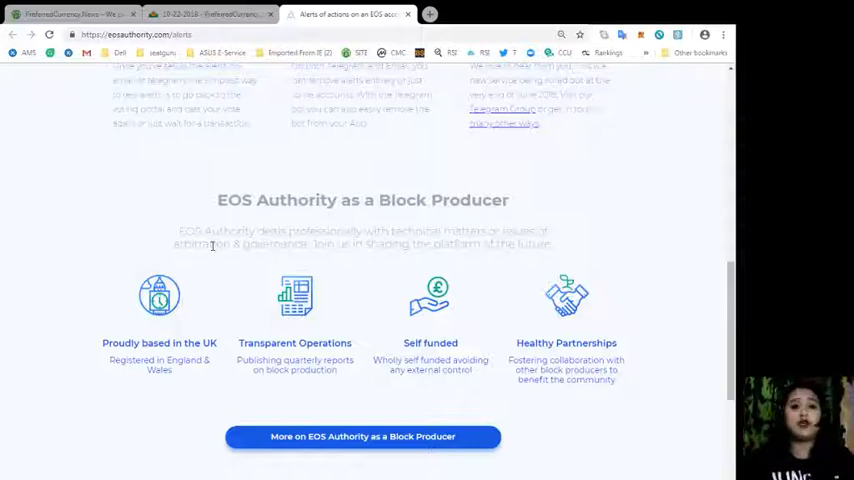
mouse_move(462, 268)
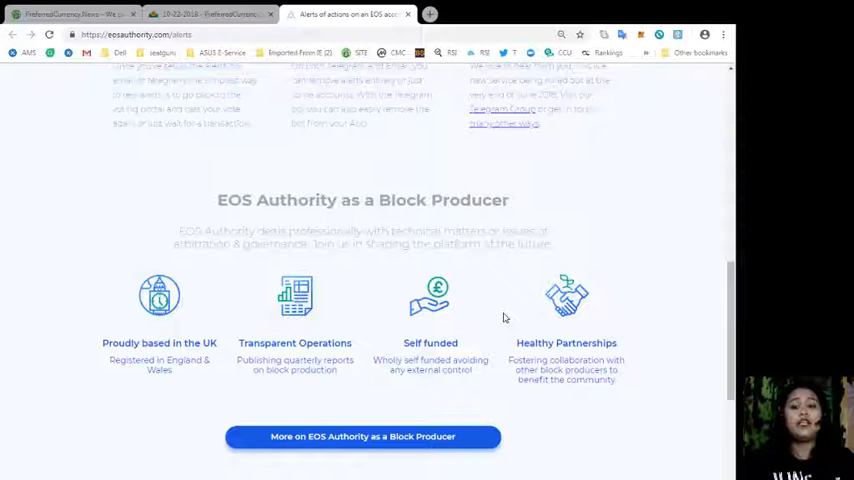
mouse_move(528, 344)
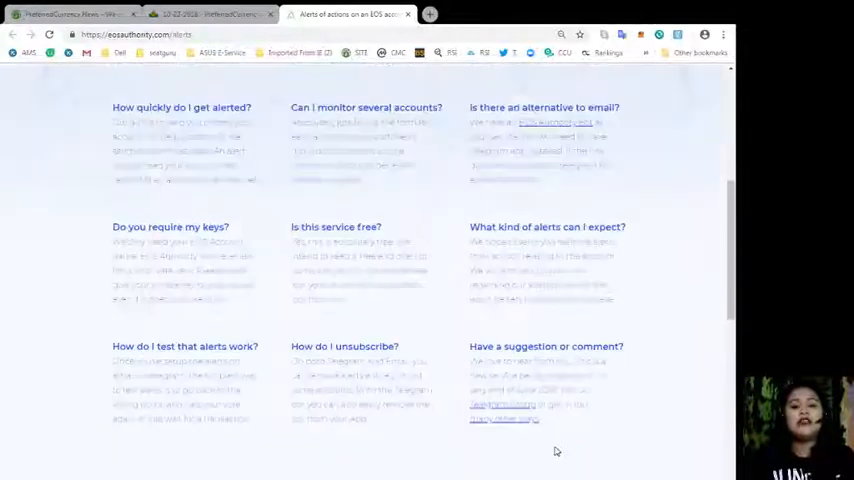
scroll("up", 3)
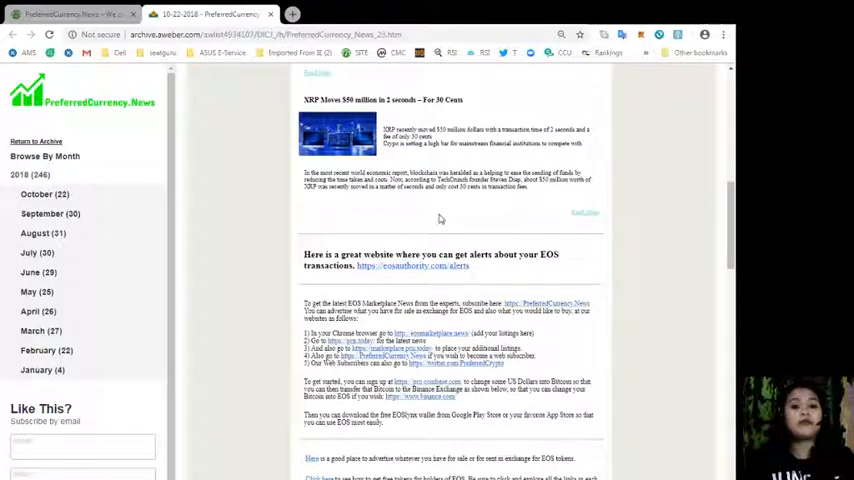
- Scroll the newsletter to the EOSmarketplace.news listings spreadsheet link
scroll("down", 3)
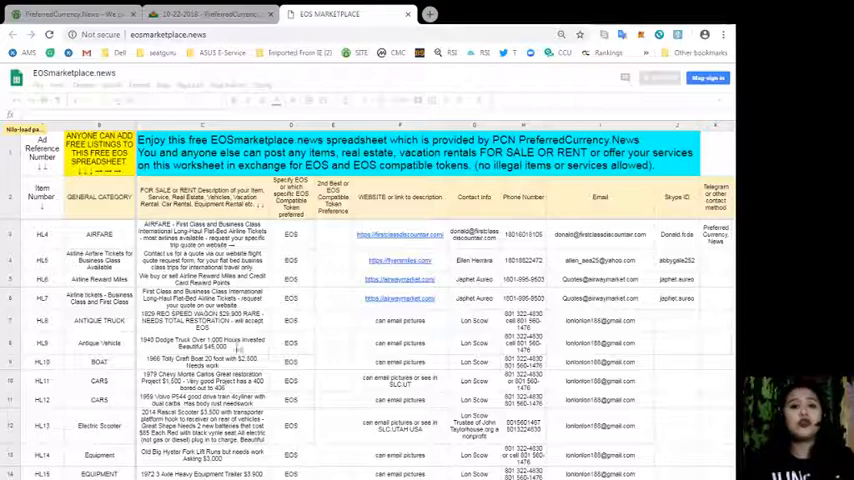
left_click(204, 12)
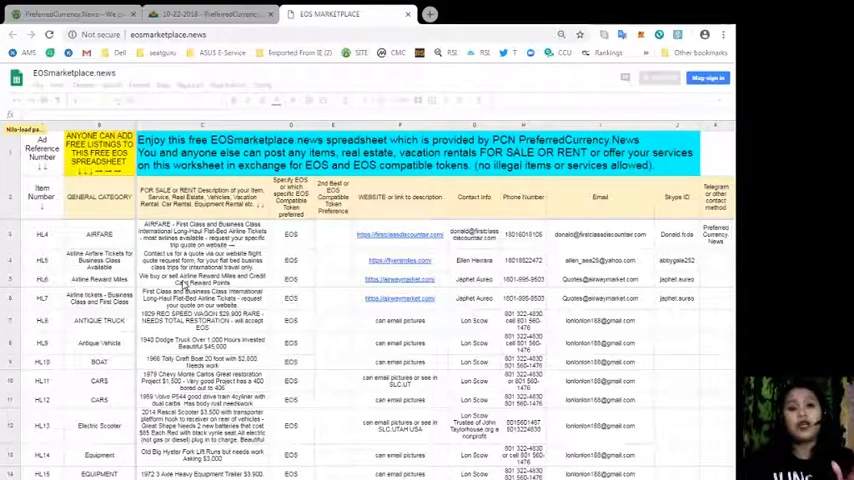
scroll("down", 3)
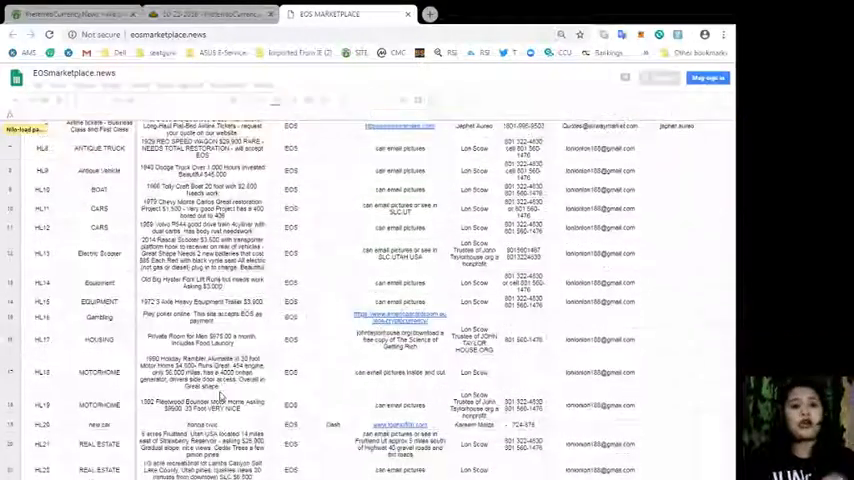
scroll("down", 3)
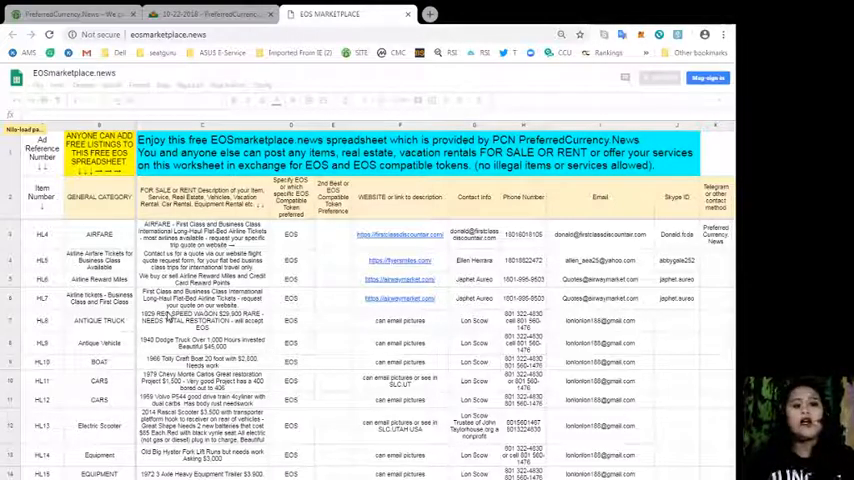
scroll("down", 3)
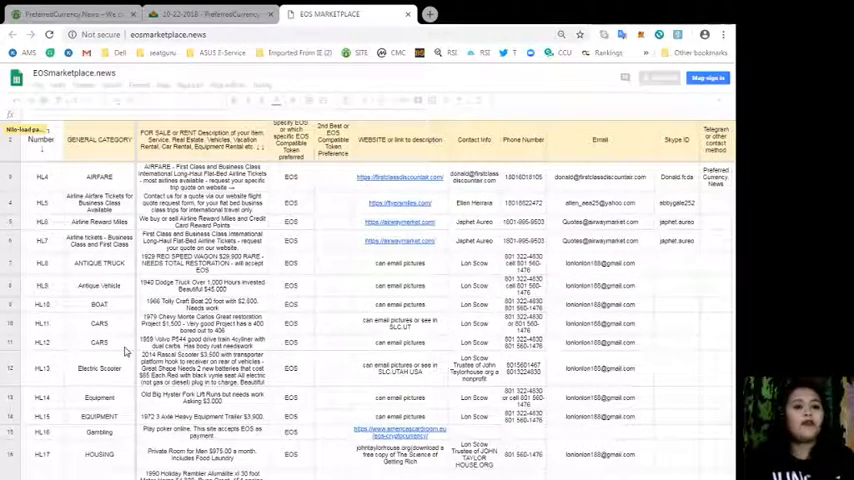
scroll("down", 3)
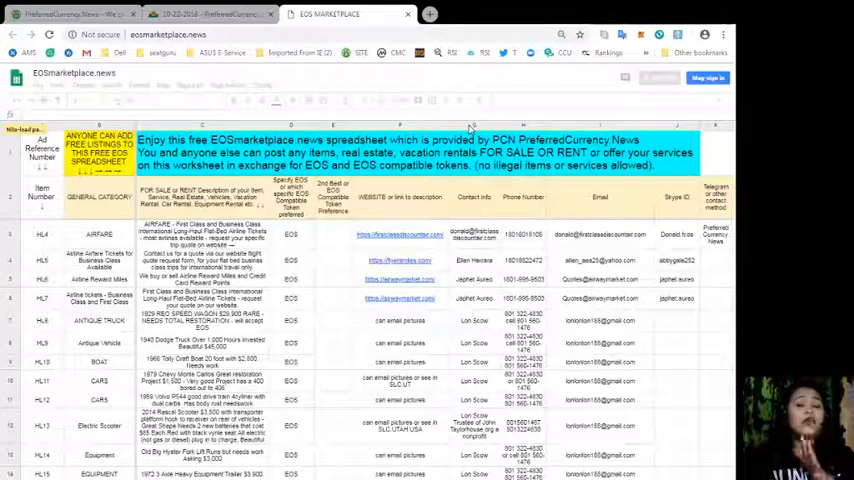
mouse_move(598, 240)
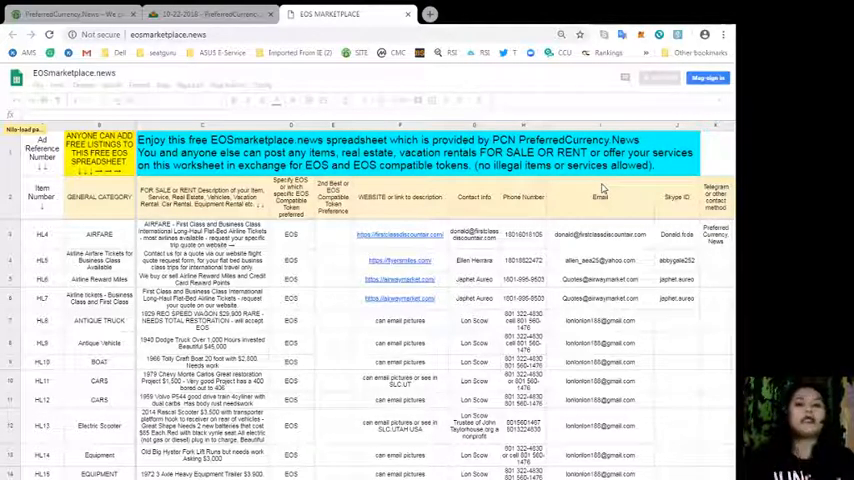
mouse_move(592, 288)
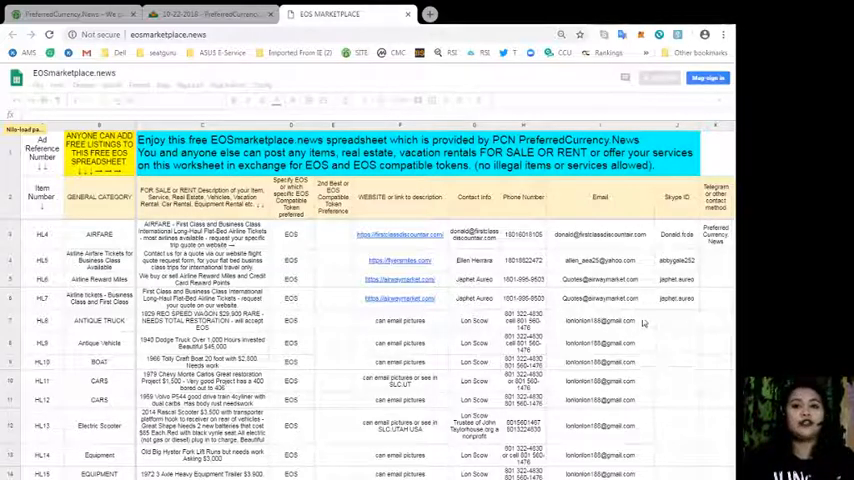
scroll("down", 3)
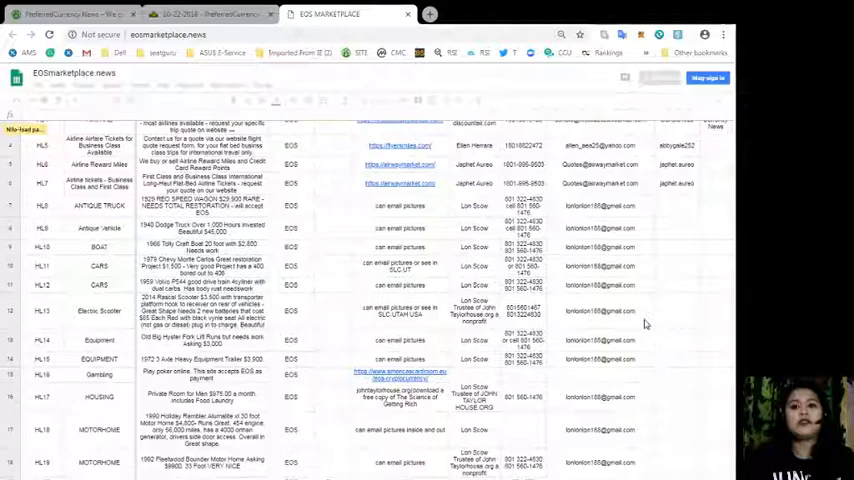
scroll("up", 3)
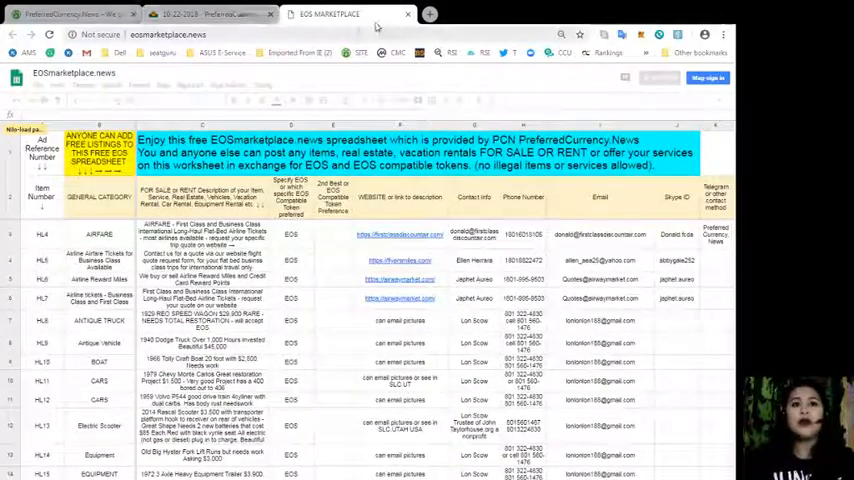
- Return to the newsletter issue tab, then view the PCN.Today Marketplace tab
left_click(204, 14)
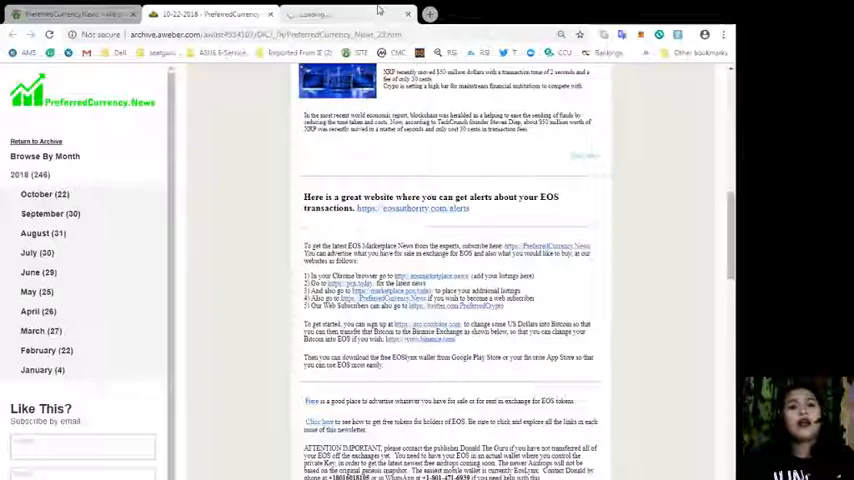
left_click(340, 14)
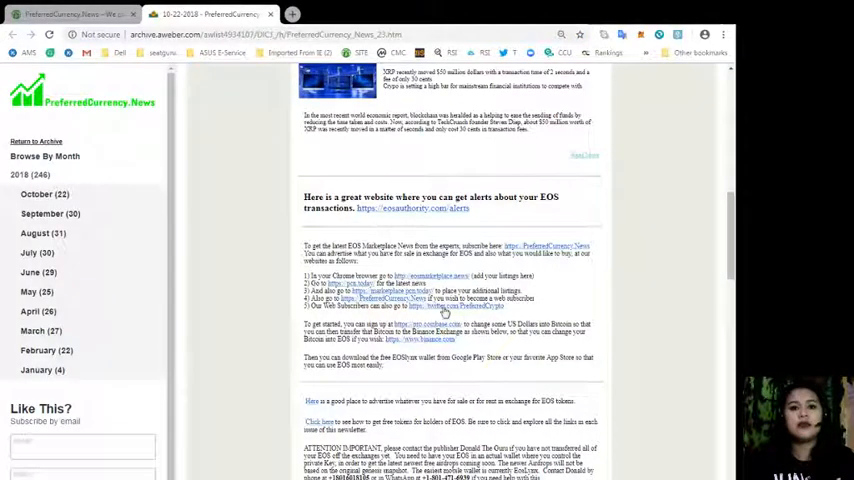
left_click(390, 298)
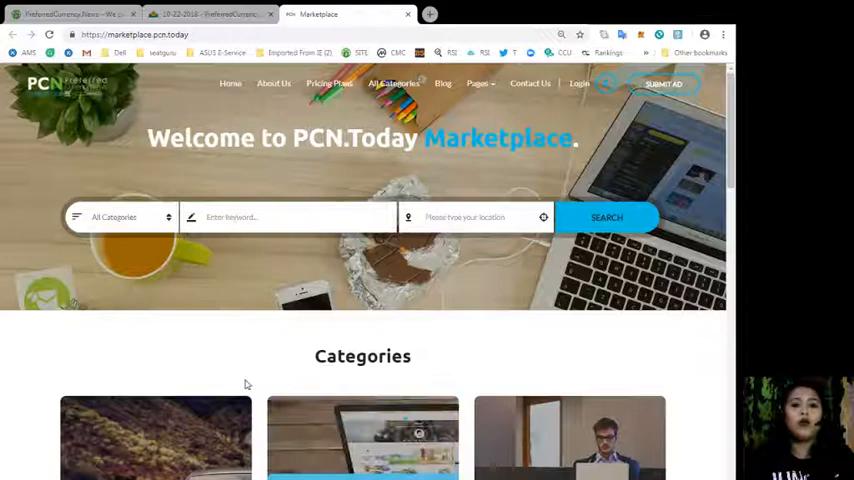
mouse_move(258, 330)
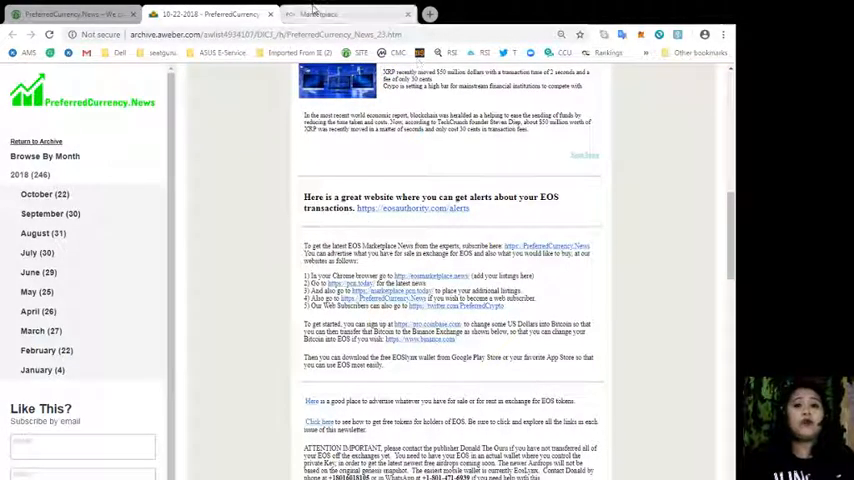
- Scroll the archived newsletter to Donald's Research List and open its spreadsheet
left_click(330, 14)
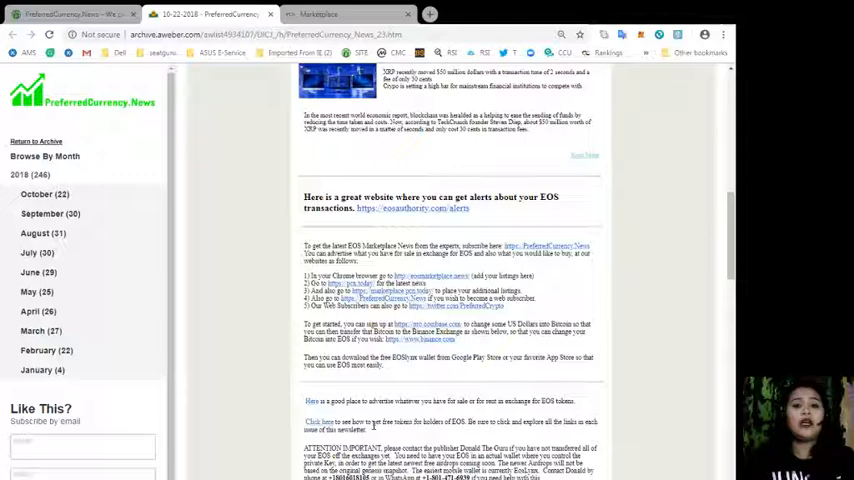
scroll("down", 3)
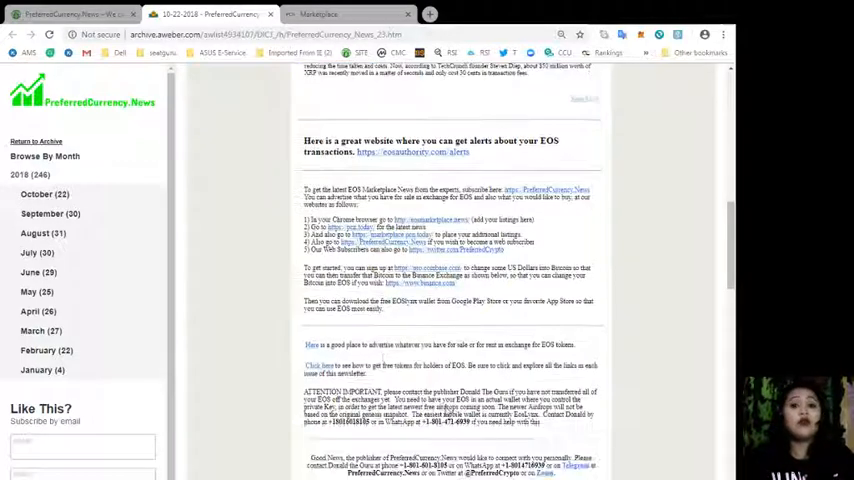
scroll("down", 3)
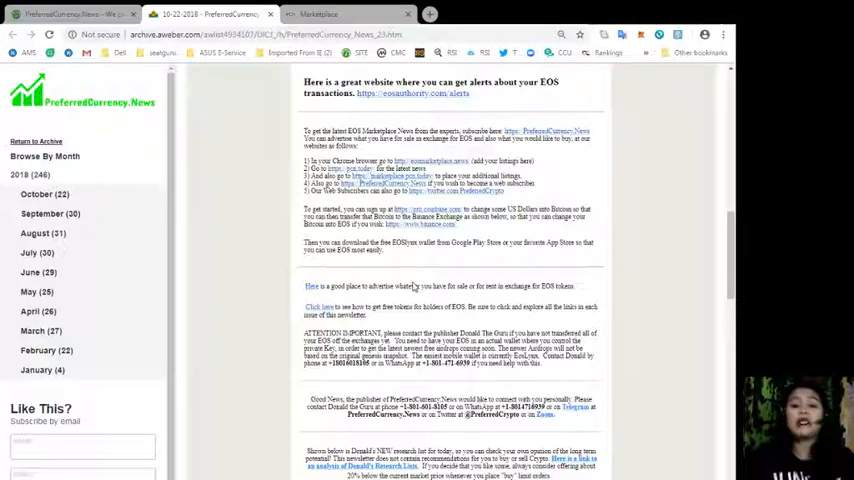
scroll("down", 3)
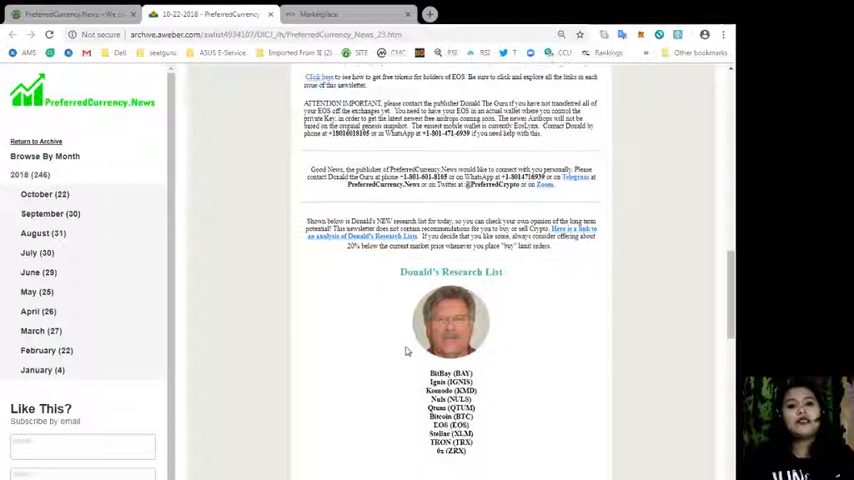
scroll("down", 3)
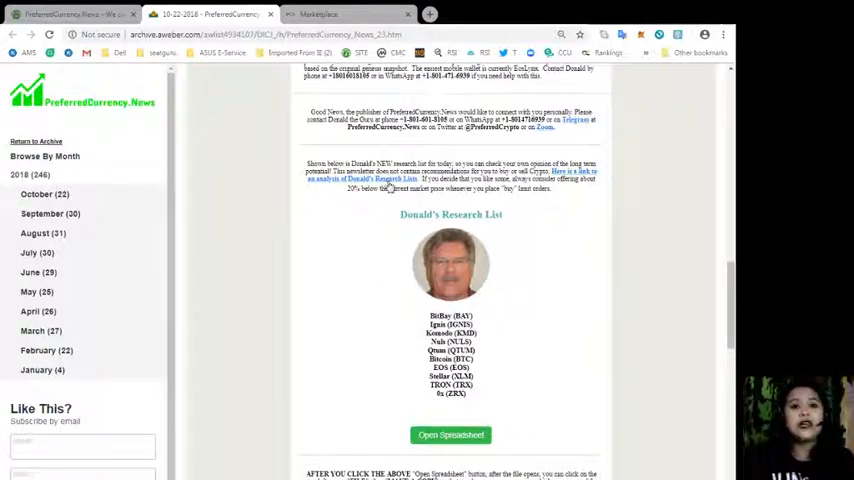
left_click(428, 14)
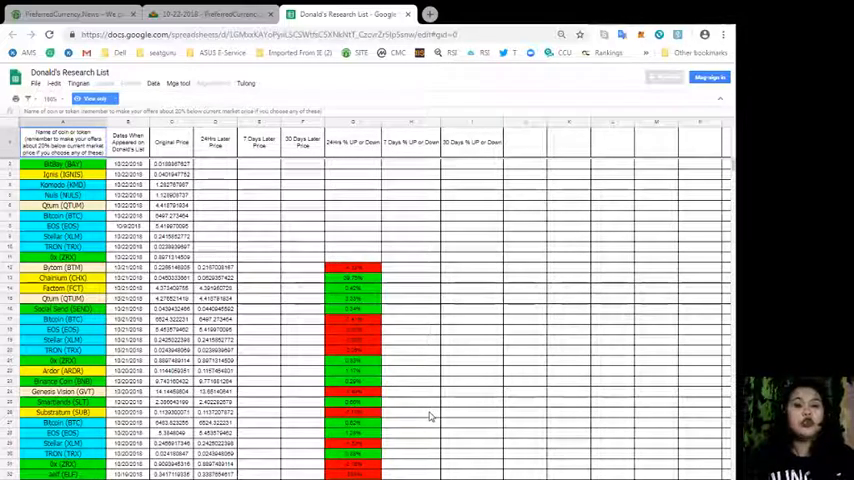
- Return to the archived newsletter tab after viewing Donald's Research List sheet
left_click(204, 14)
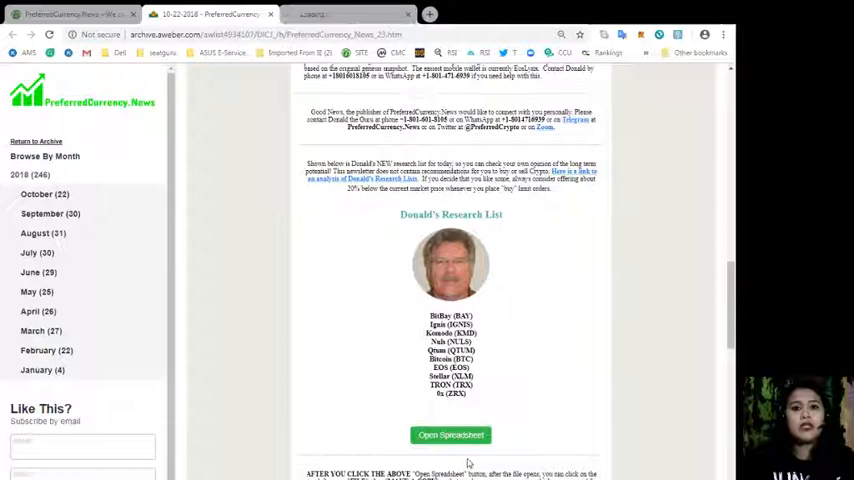
left_click(452, 434)
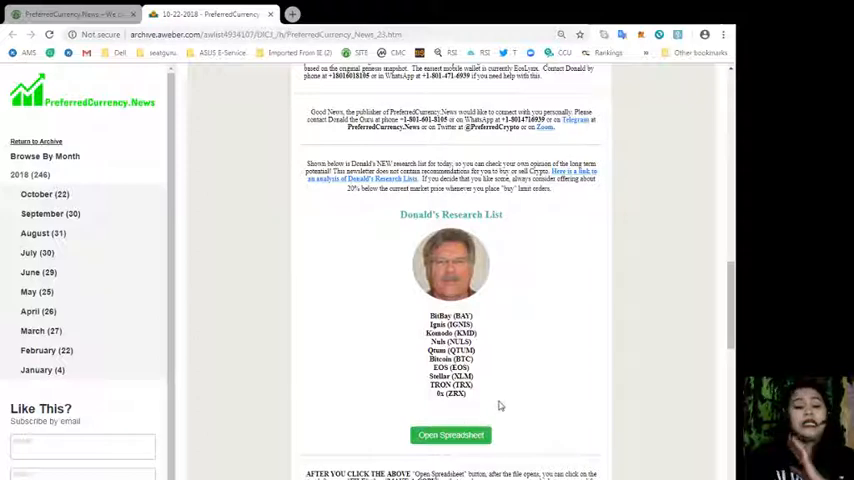
mouse_move(504, 386)
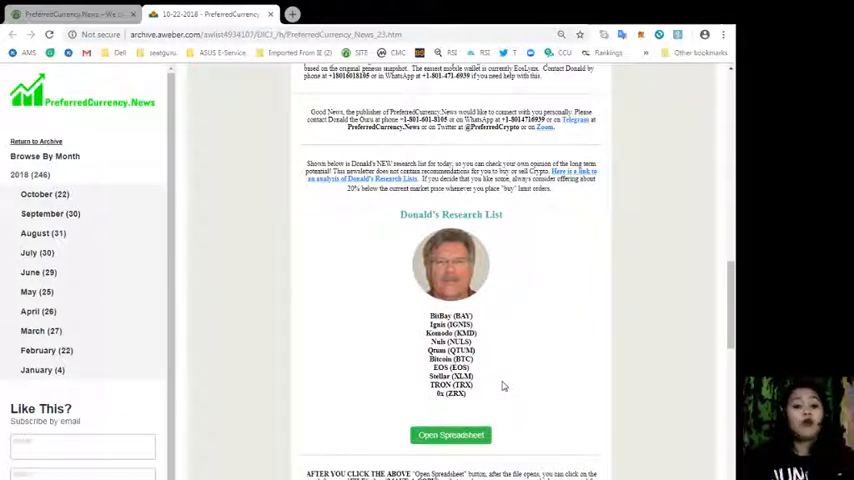
scroll("down", 3)
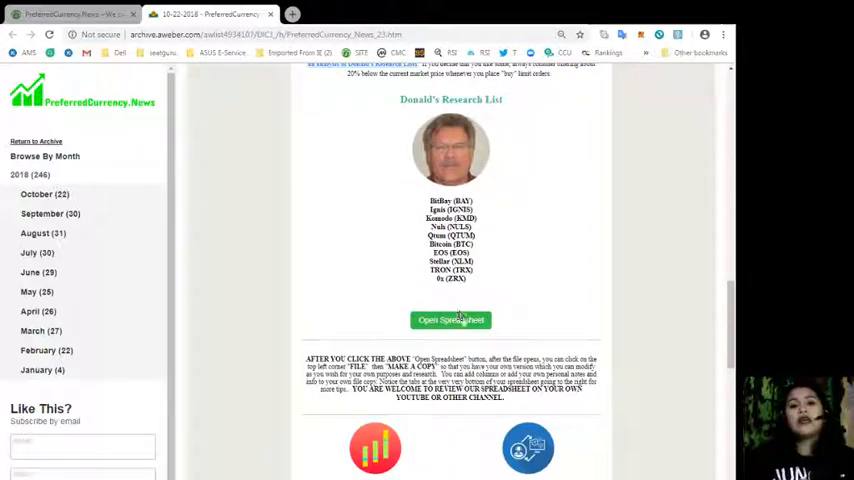
- Open the research spreadsheet via Open Spreadsheet, then return to the newsletter tab
left_click(452, 320)
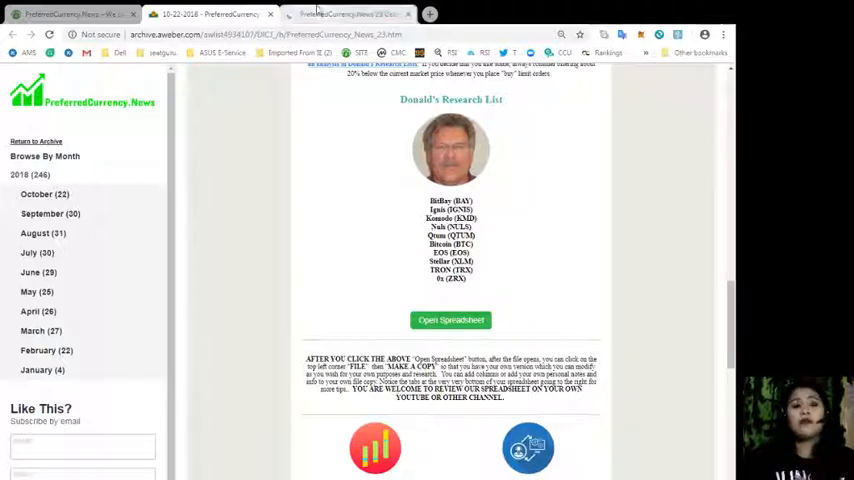
left_click(450, 320)
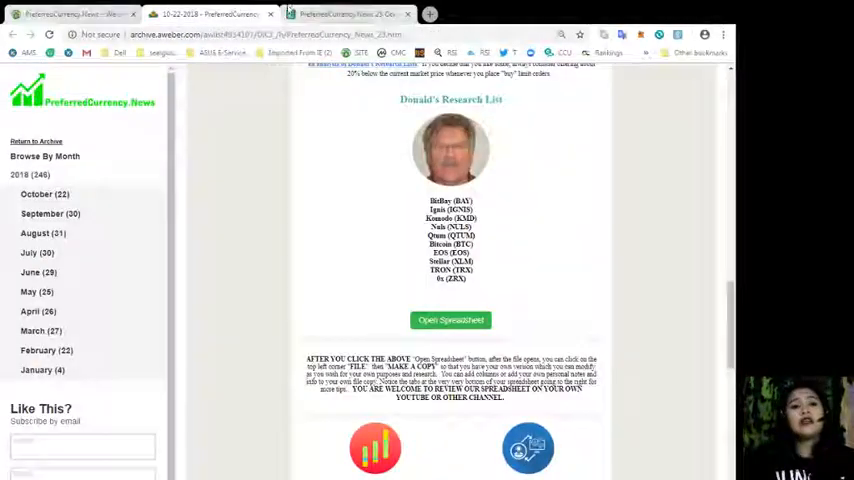
left_click(450, 320)
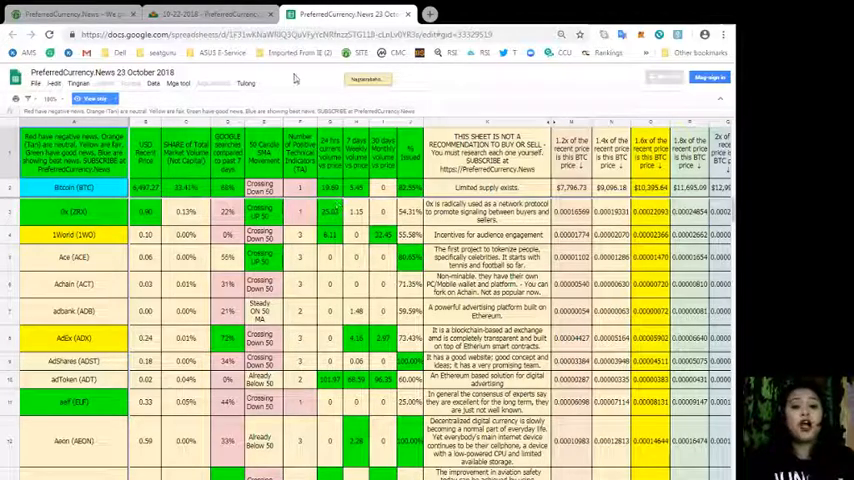
left_click(208, 14)
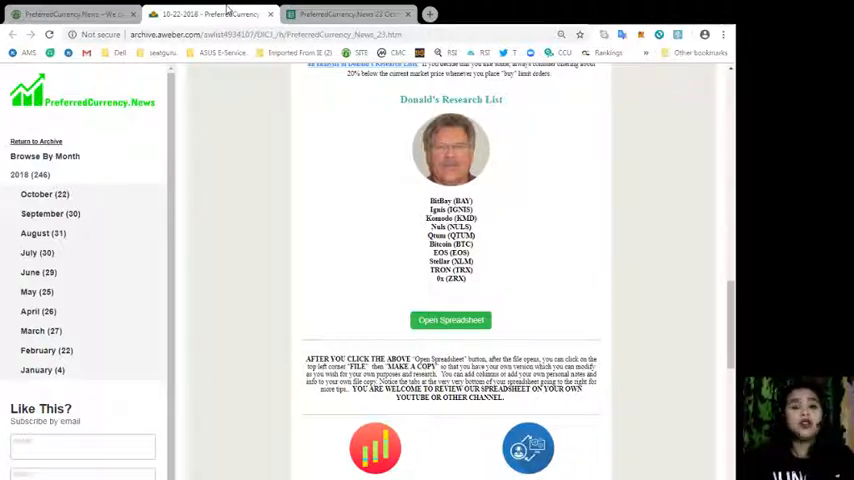
- Scroll down to the High WEEKLY Trade Volume and Google Search Activity lists
scroll("down", 3)
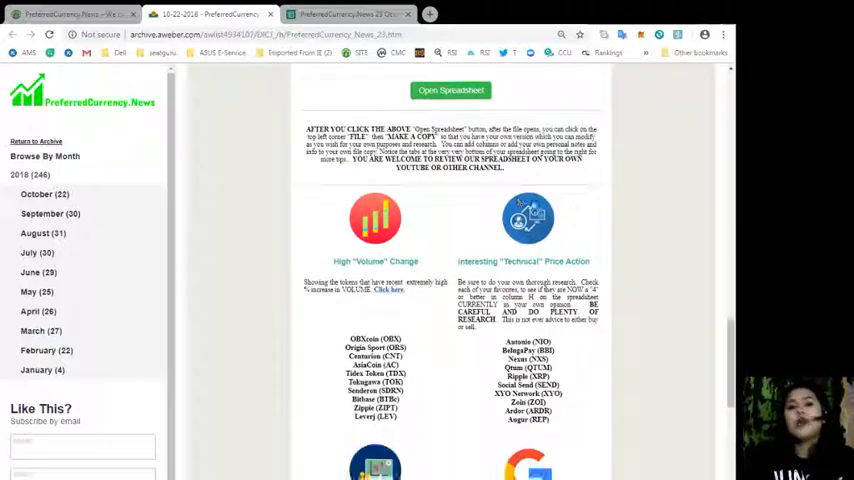
scroll("down", 3)
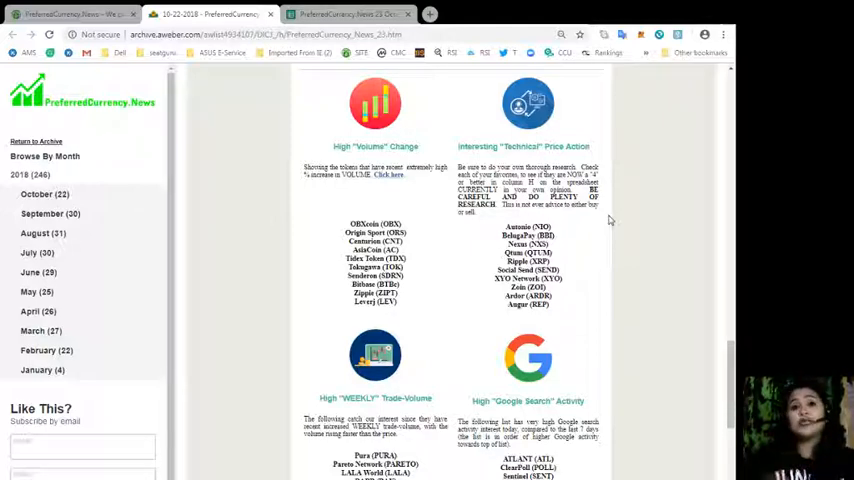
scroll("down", 3)
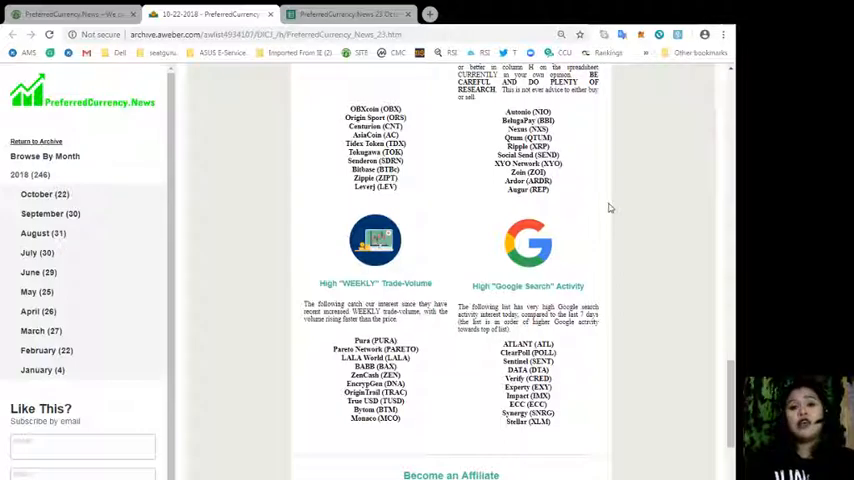
scroll("up", 3)
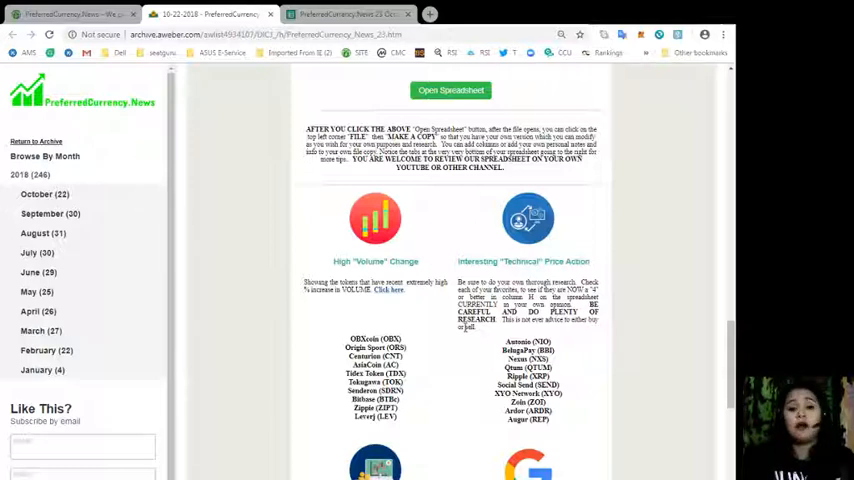
scroll("down", 3)
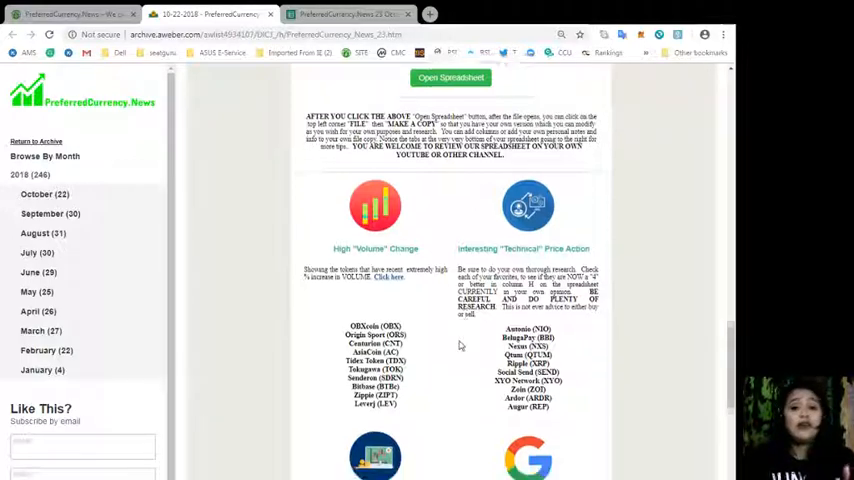
scroll("down", 3)
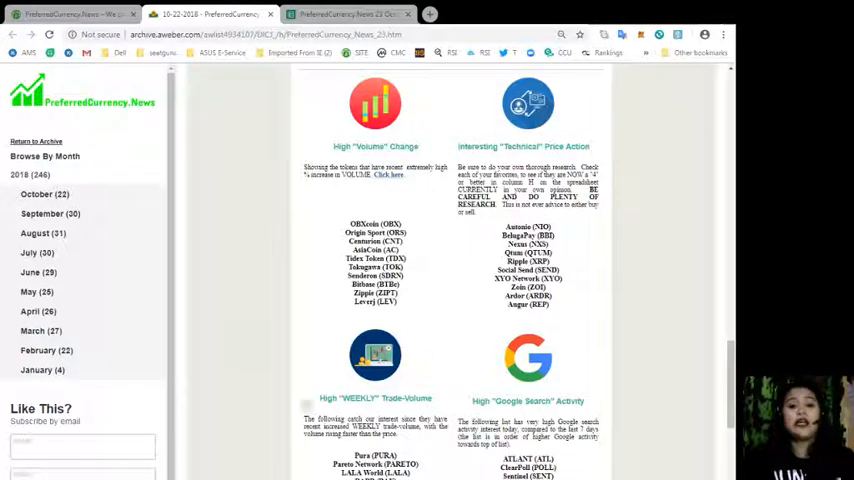
- Scroll the newsletter down to the Become an Affiliate section
scroll("down", 3)
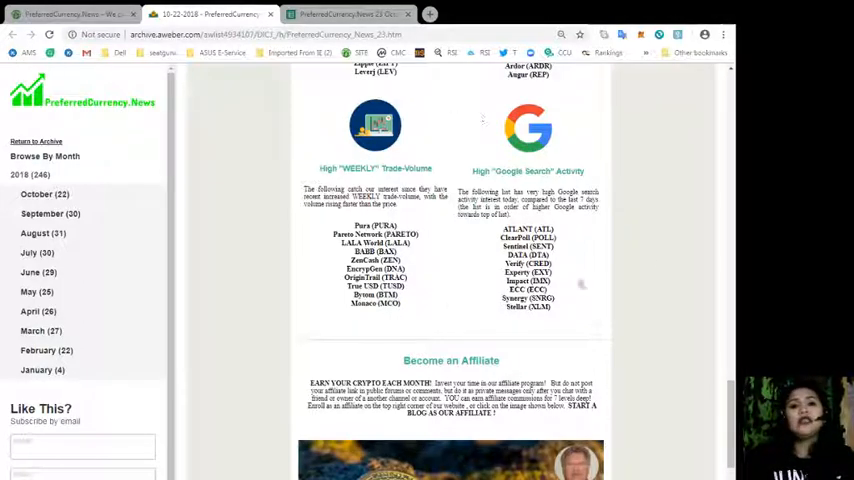
mouse_move(410, 216)
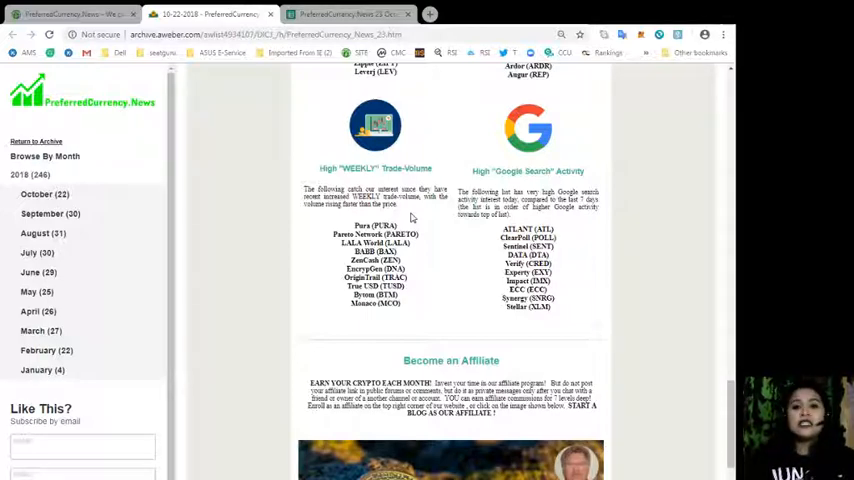
- Scroll past the affiliate banner to the Binance and Bibox exchange logos
scroll("down", 3)
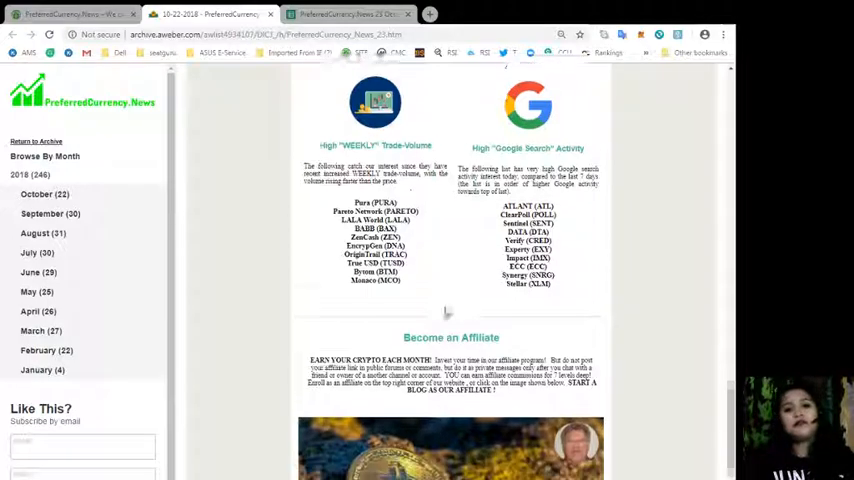
scroll("down", 3)
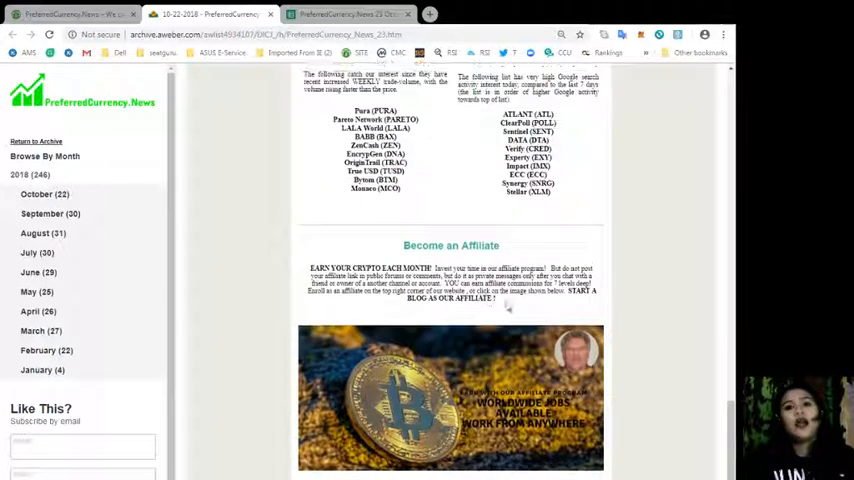
scroll("down", 3)
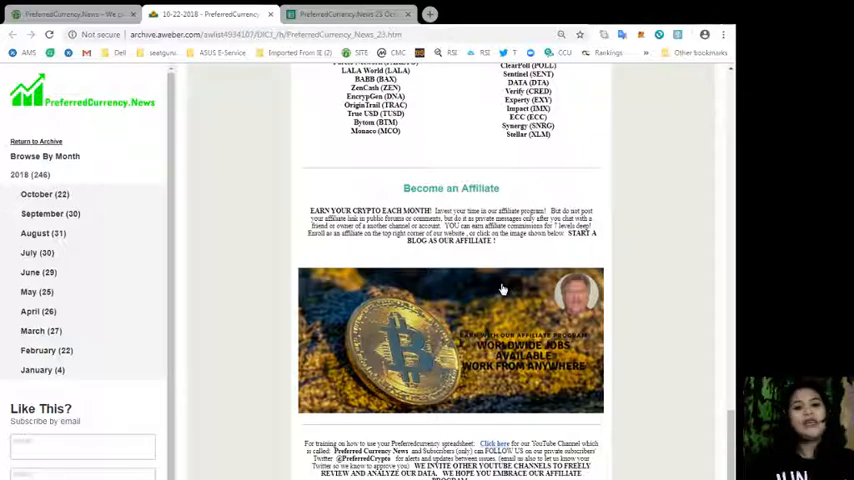
scroll("down", 3)
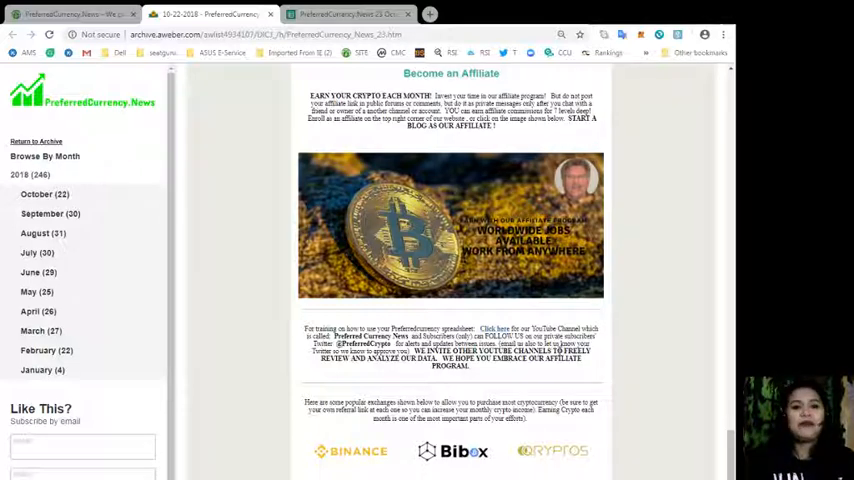
- Scroll down through the marketplace link and the teal USA residents advice box
scroll("down", 3)
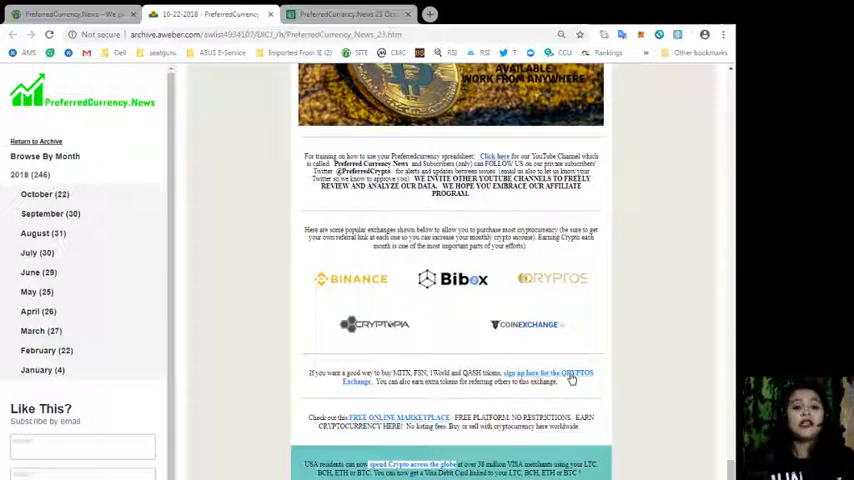
scroll("down", 3)
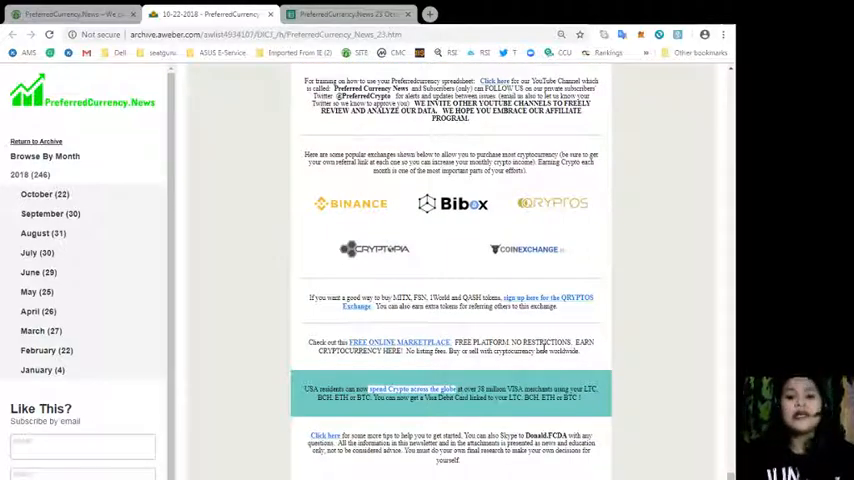
scroll("down", 3)
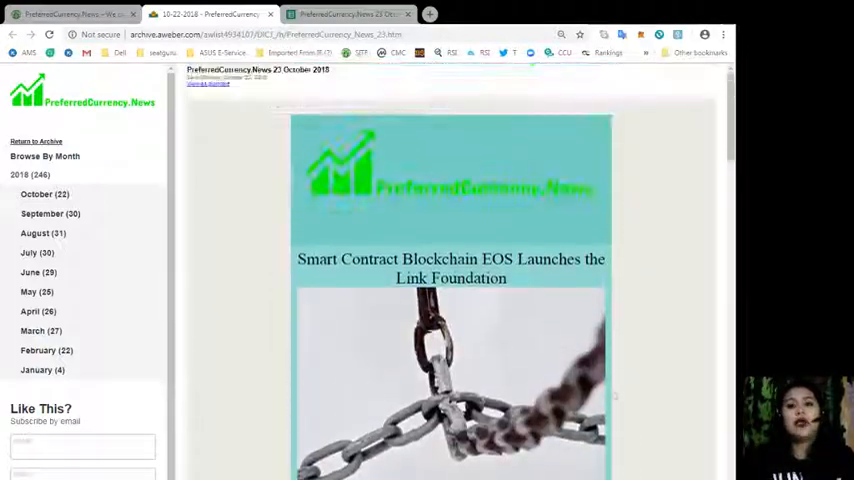
- Scroll the 27 October 2018 Link Foundation issue down to its EOS transaction alerts tip
scroll("down", 3)
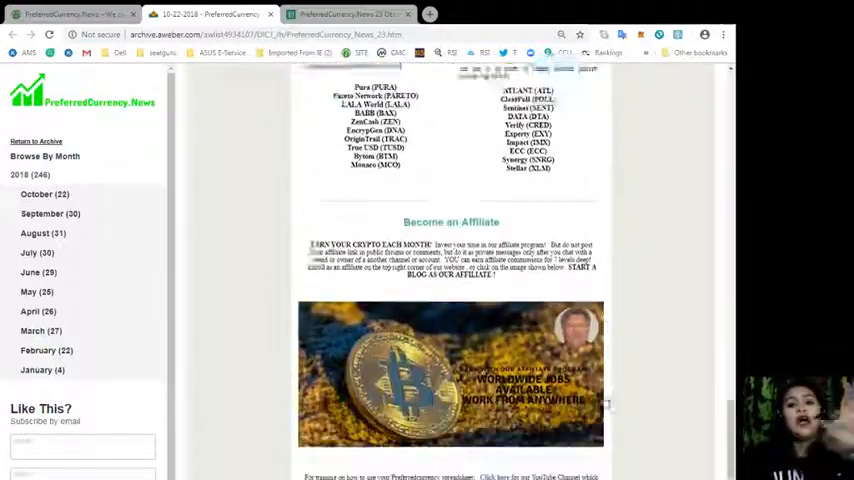
scroll("down", 3)
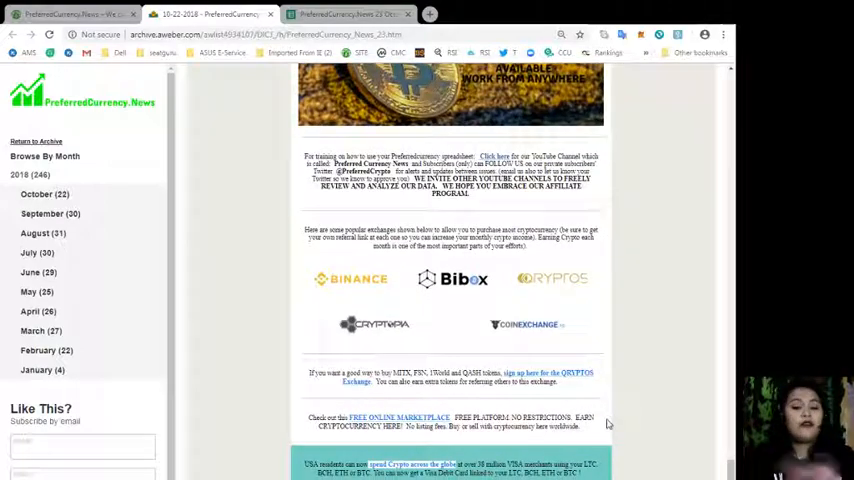
scroll("down", 3)
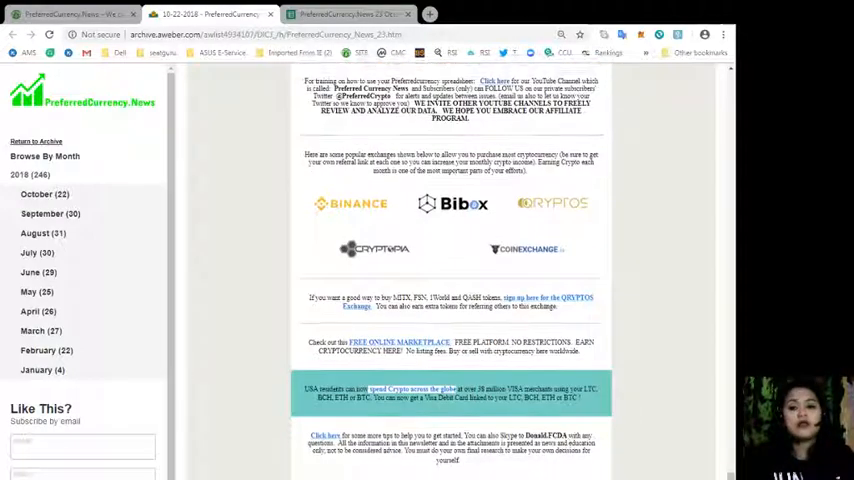
scroll("down", 3)
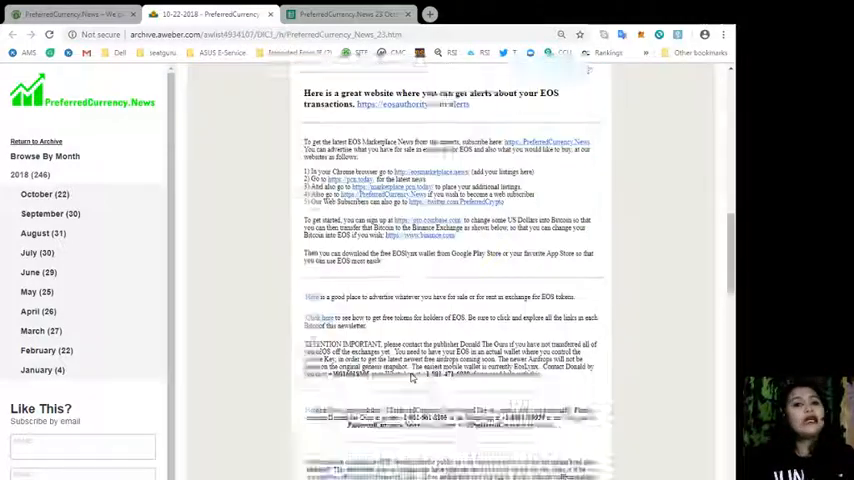
scroll("down", 3)
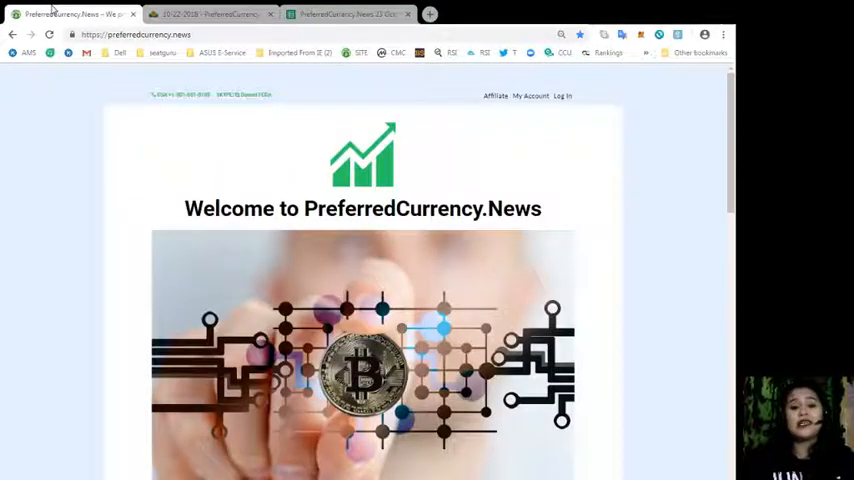
- Scroll the homepage to the SUBSCRIBE NOW options and 'What we do?' video, then back to the welcome banner
scroll("down", 3)
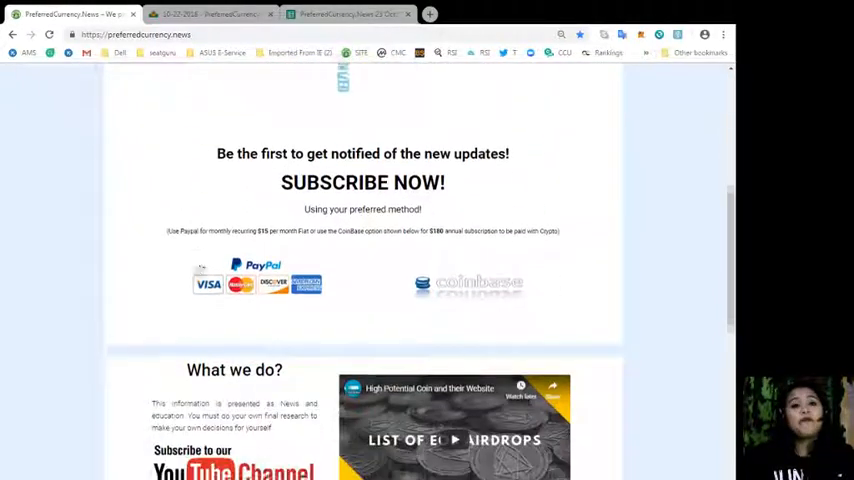
scroll("down", 3)
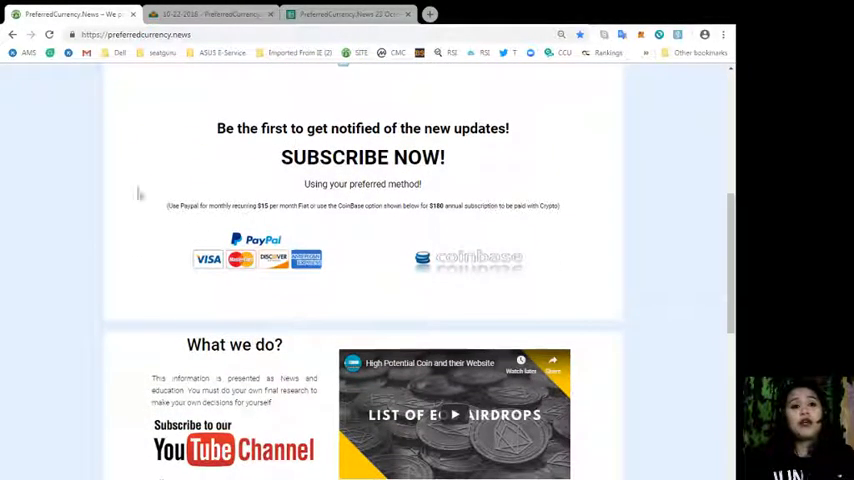
mouse_move(276, 164)
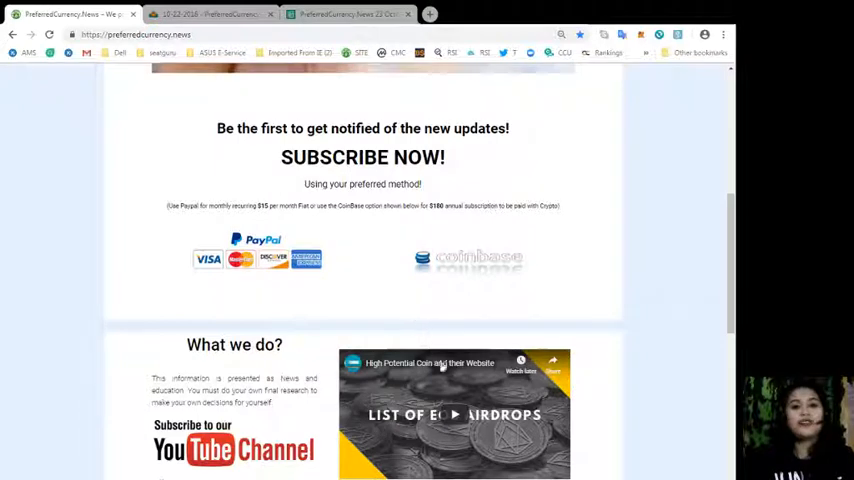
scroll("up", 3)
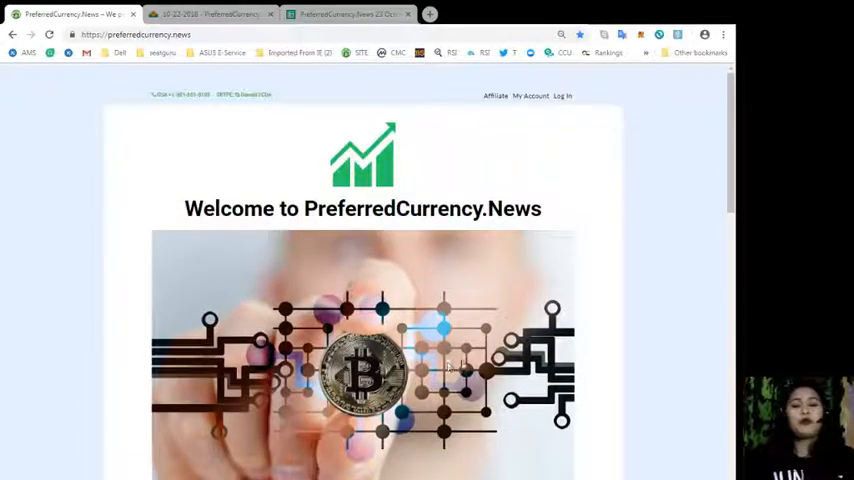